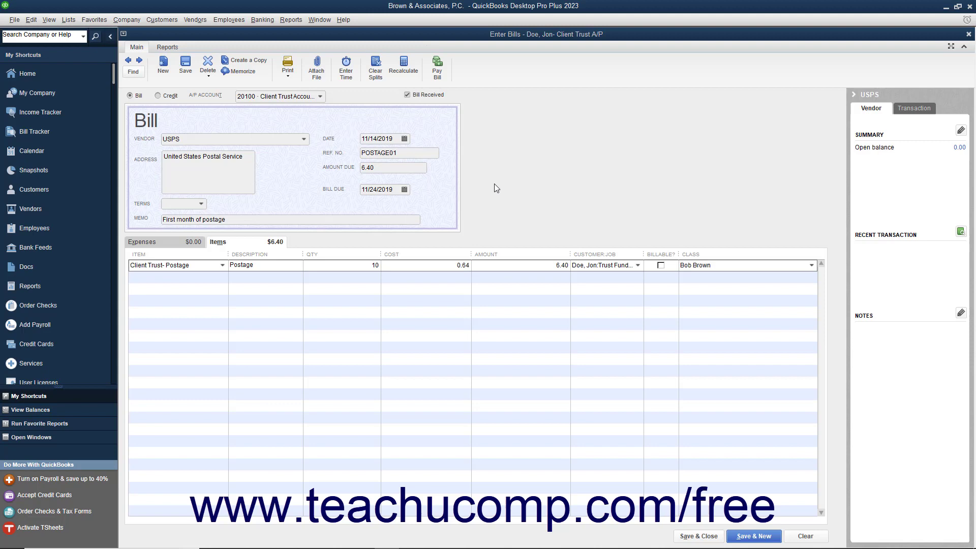
pyautogui.moveTo(222, 273)
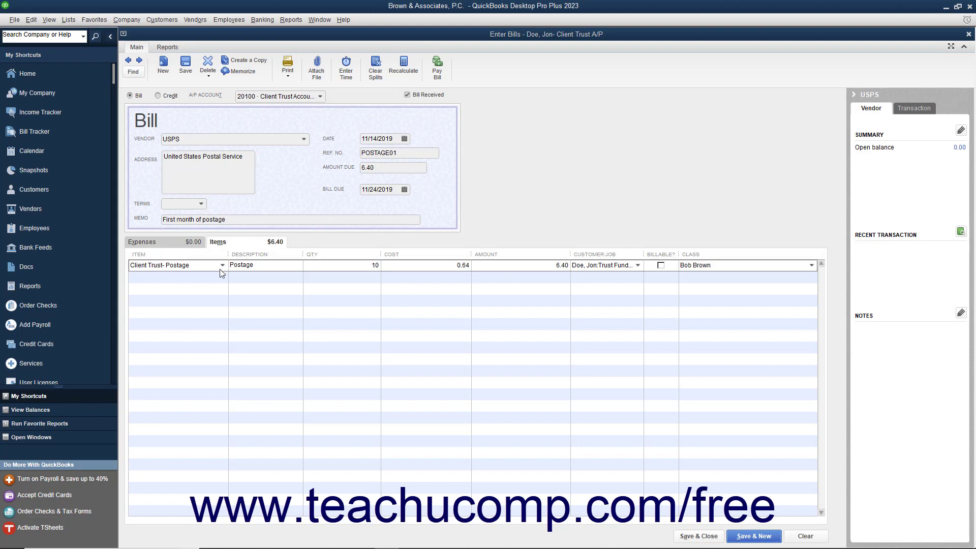
pyautogui.click(221, 266)
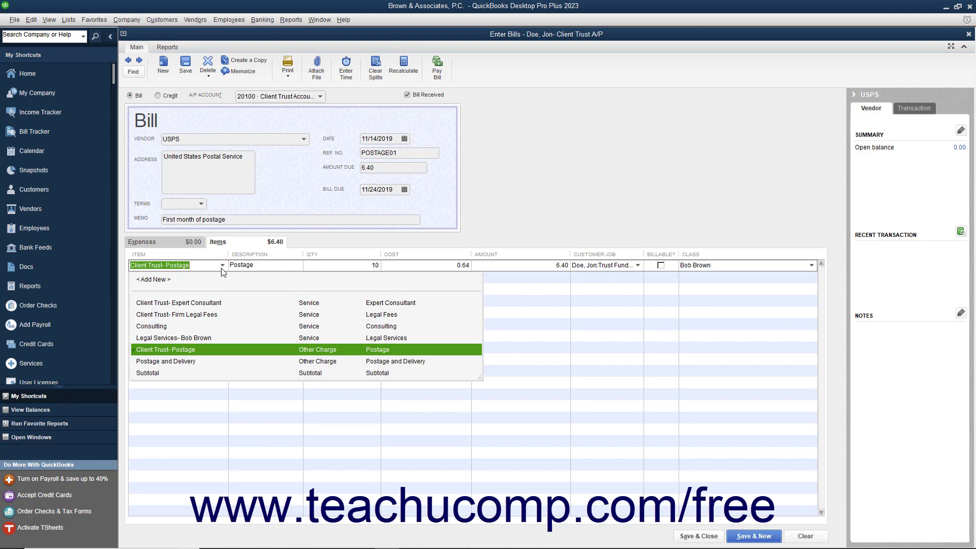
pyautogui.click(165, 348)
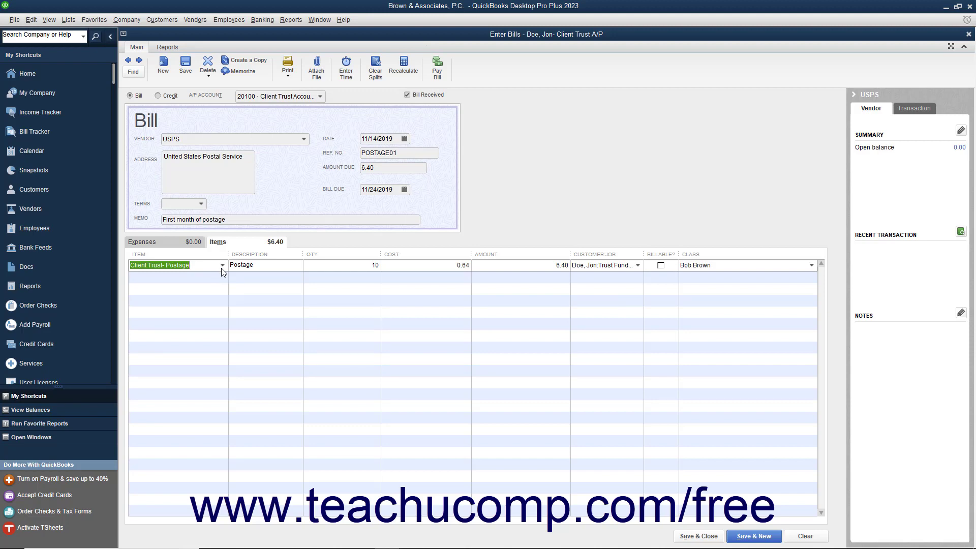
pyautogui.moveTo(592, 284)
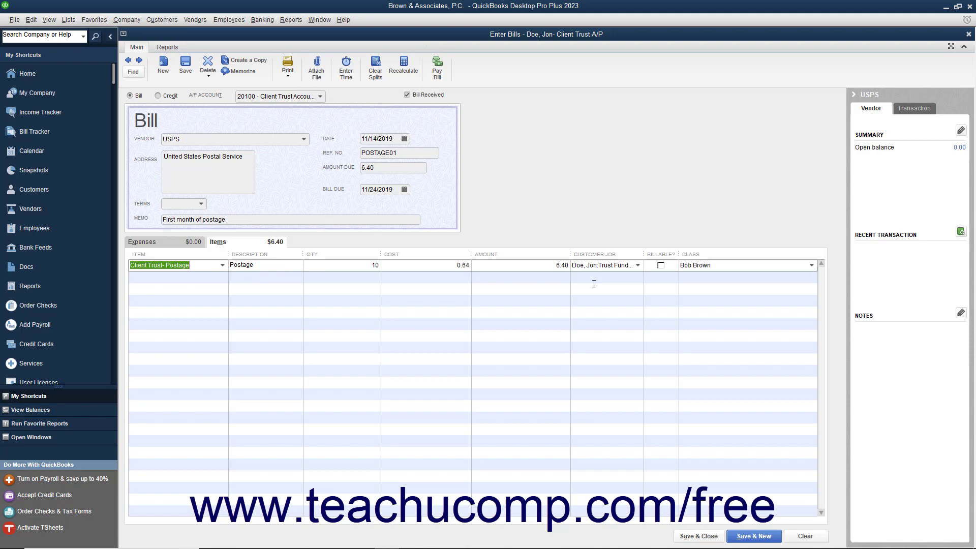
pyautogui.moveTo(633, 279)
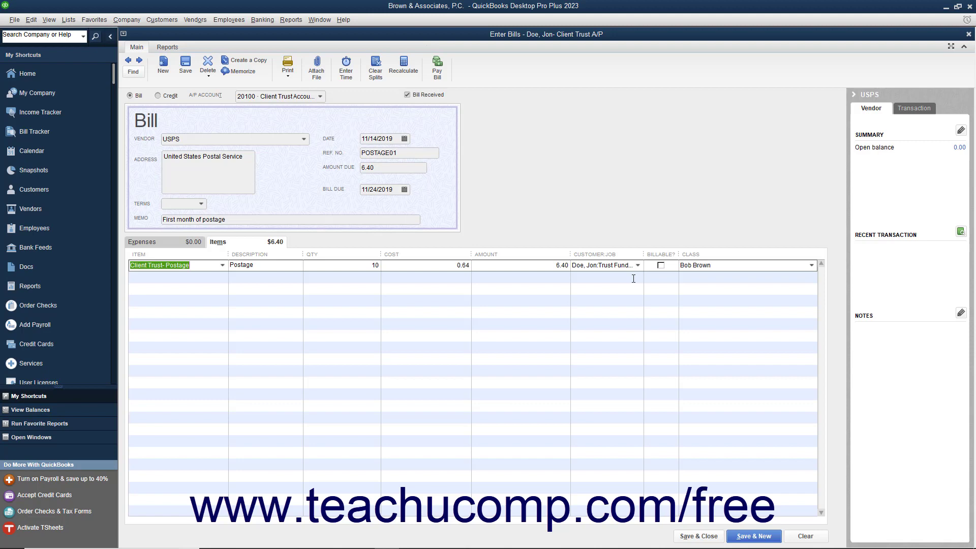
pyautogui.moveTo(636, 264)
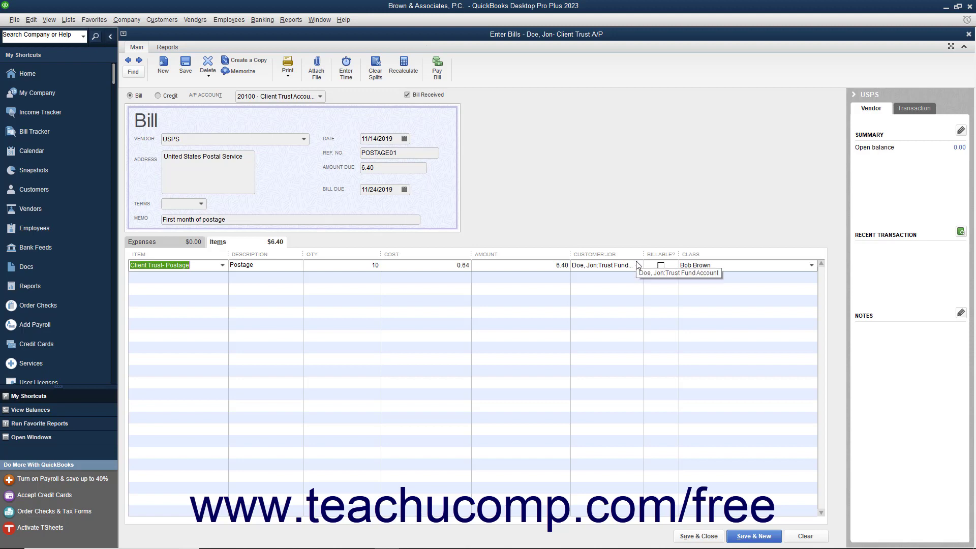
pyautogui.click(633, 265)
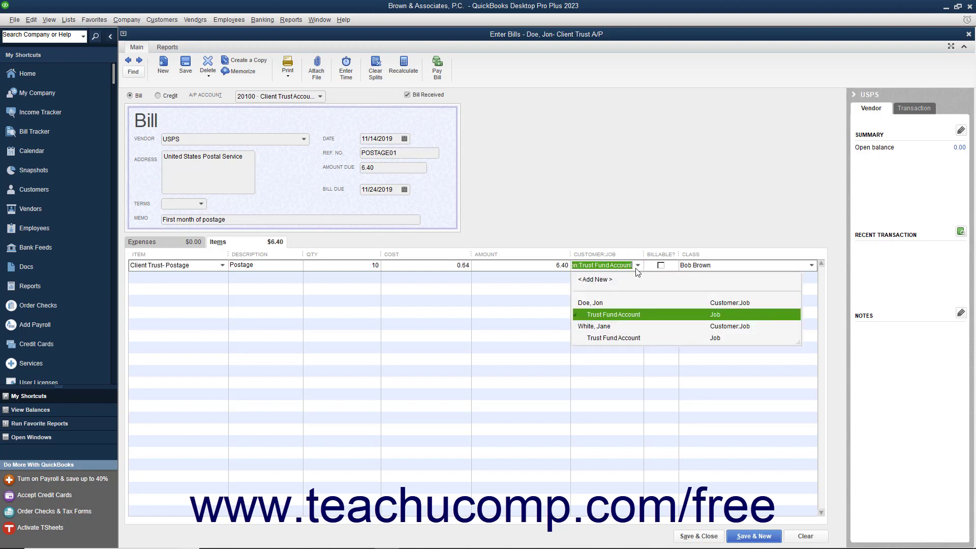
pyautogui.click(612, 314)
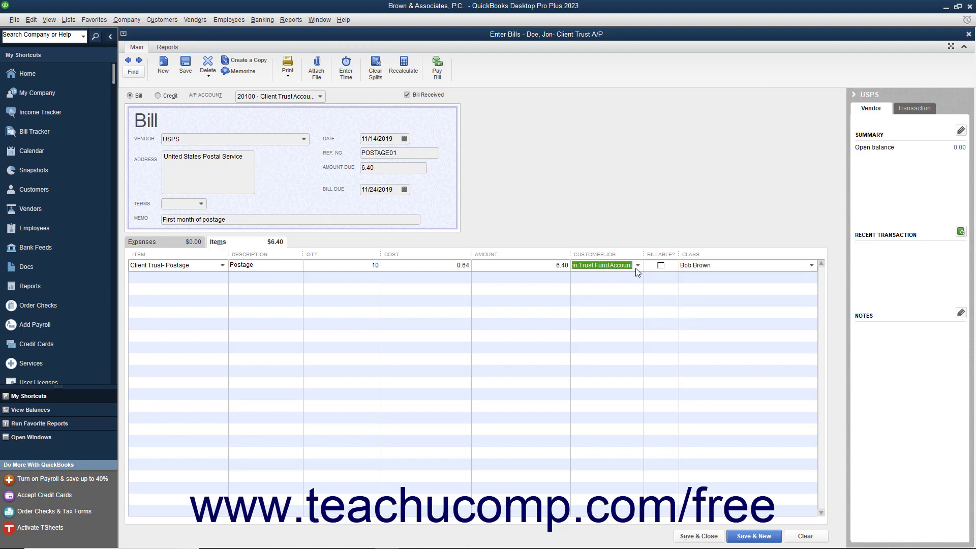